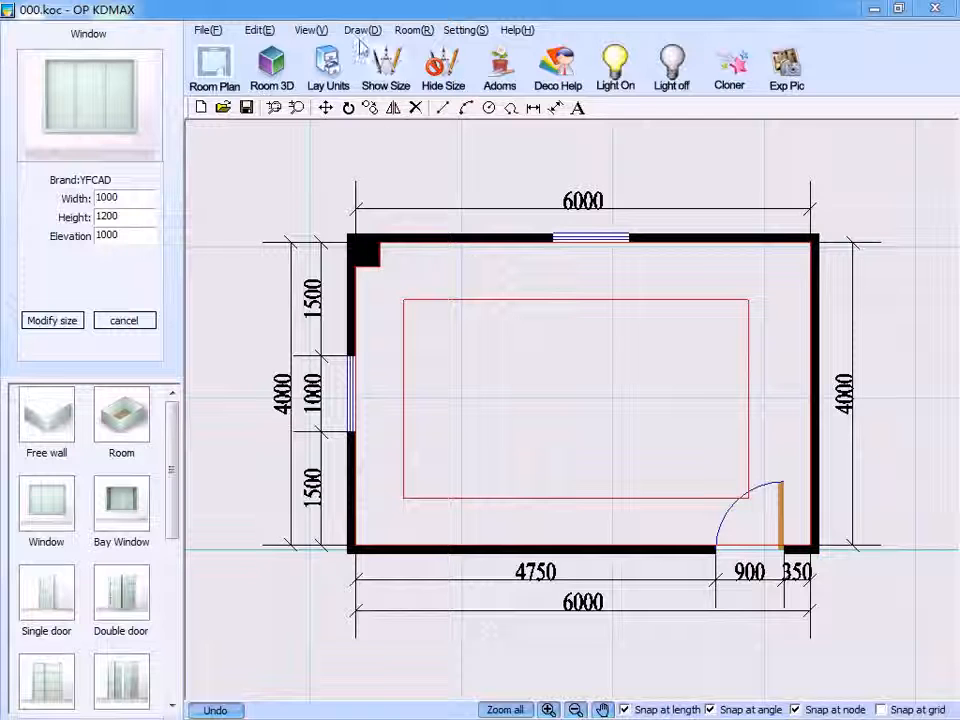
Insert a landscape A4 title-block frame over the whole image at a 1:40 map ratio.
click(364, 30)
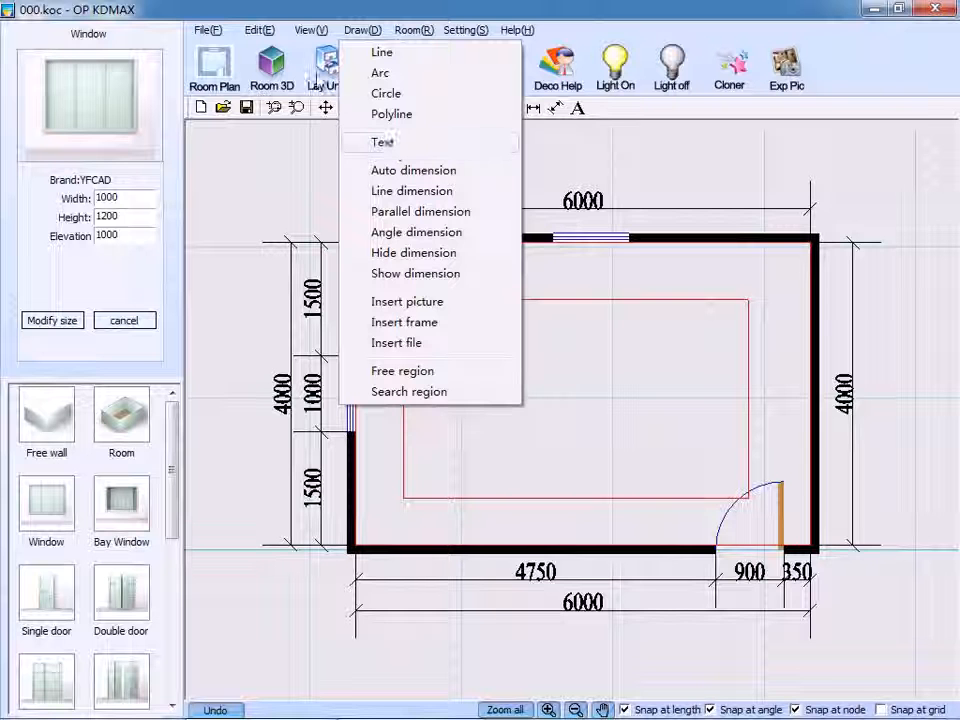
click(200, 30)
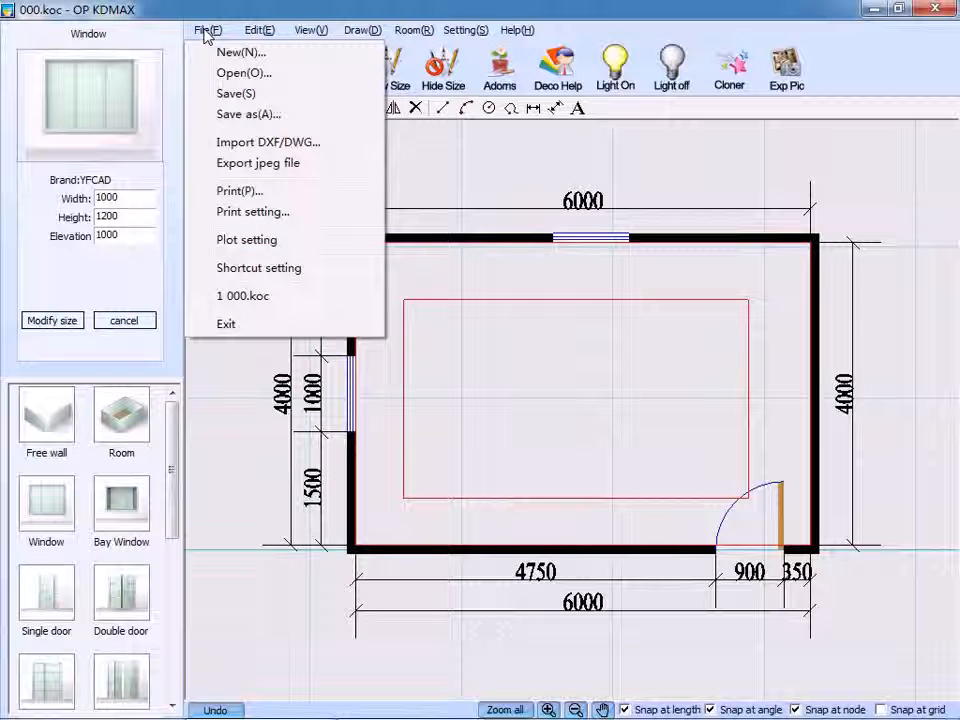
mouse_move(256, 164)
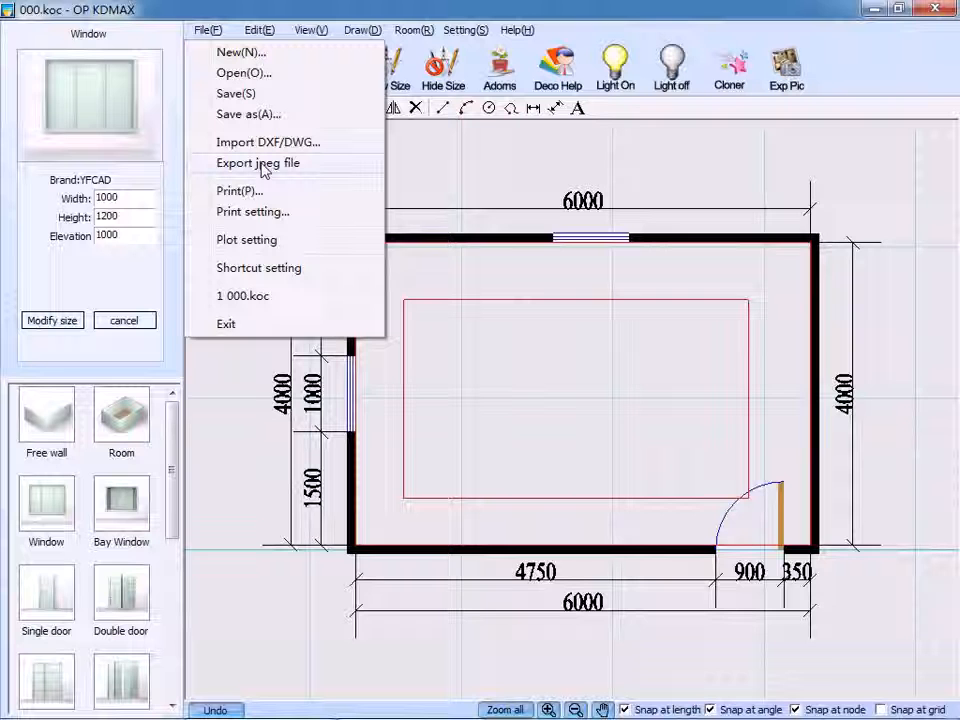
mouse_move(504, 180)
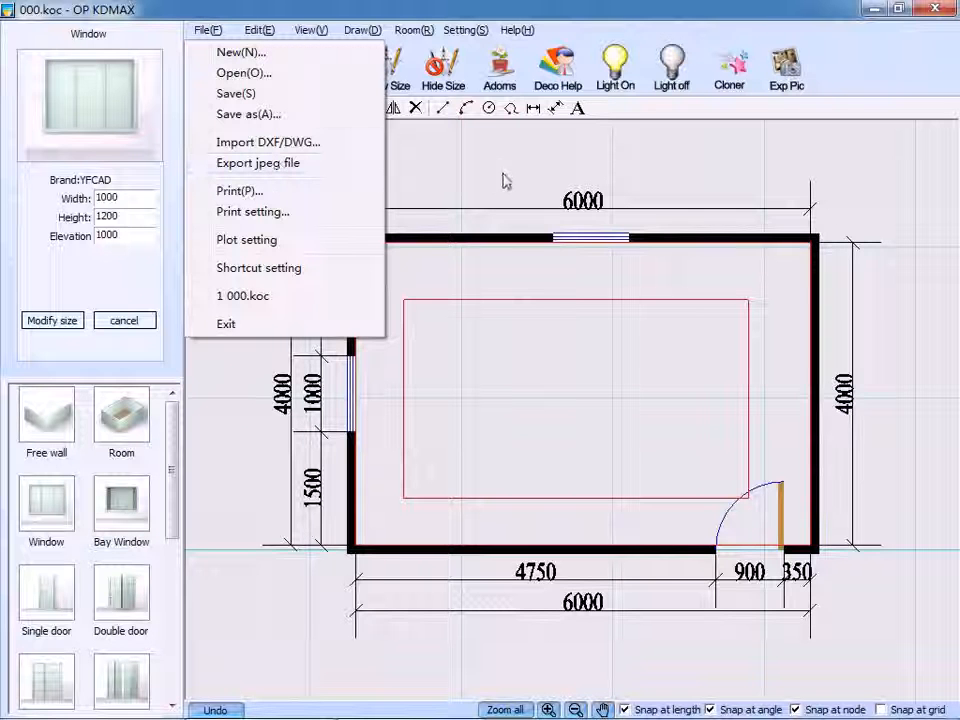
click(364, 30)
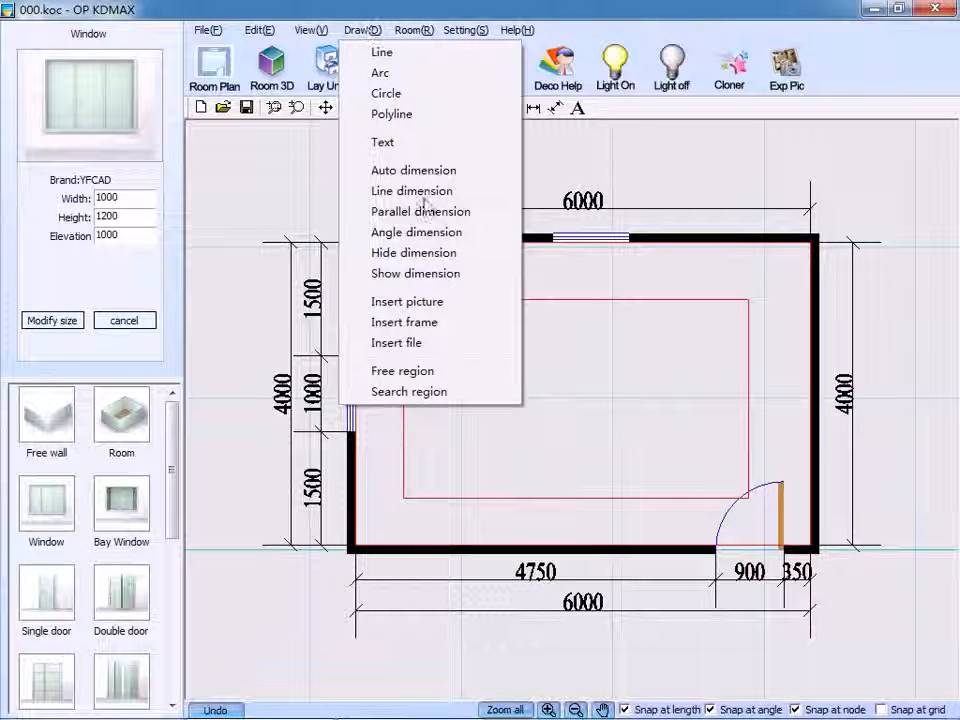
click(404, 320)
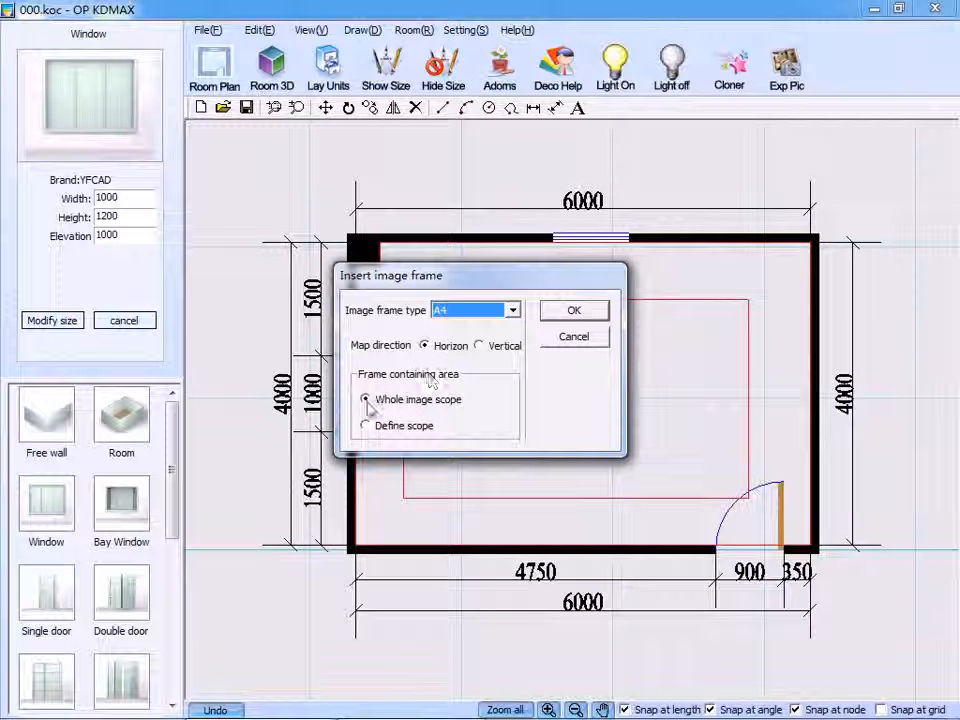
click(574, 310)
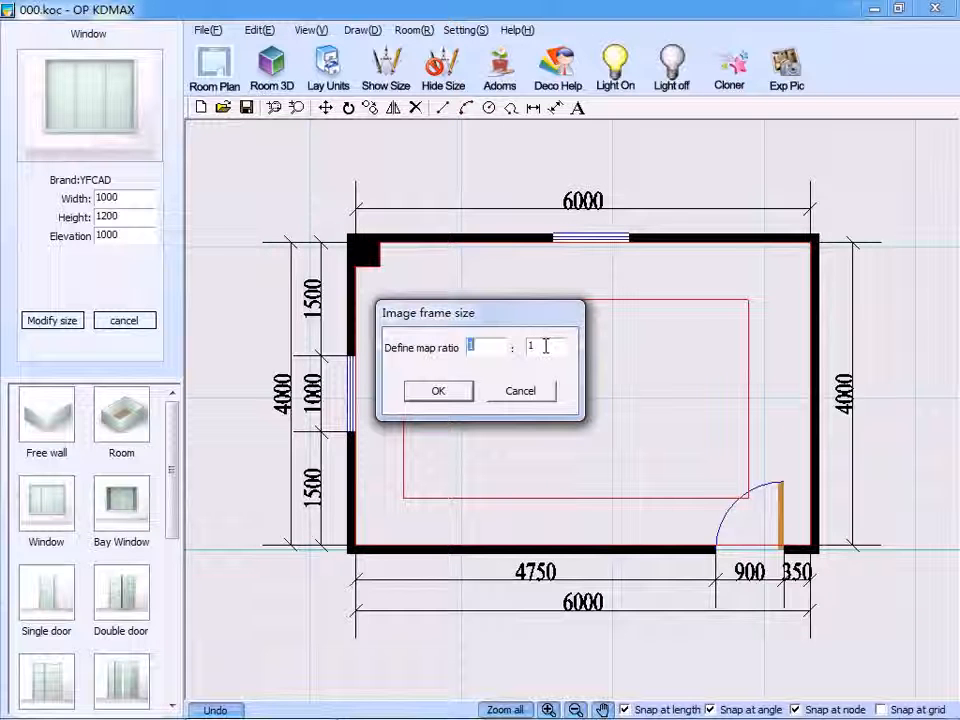
text(40)
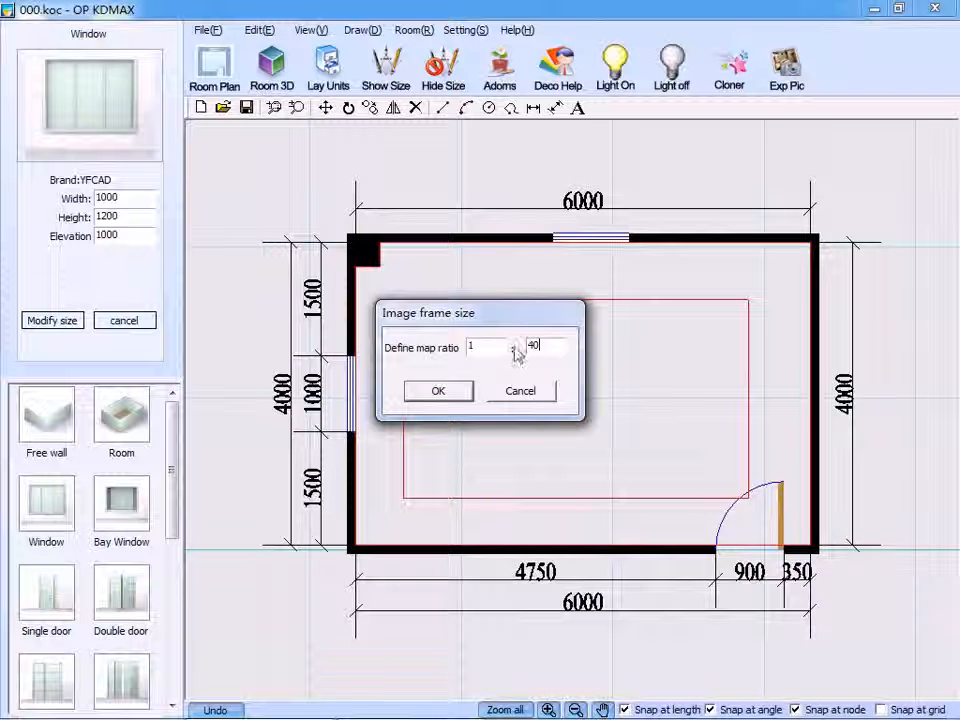
click(438, 390)
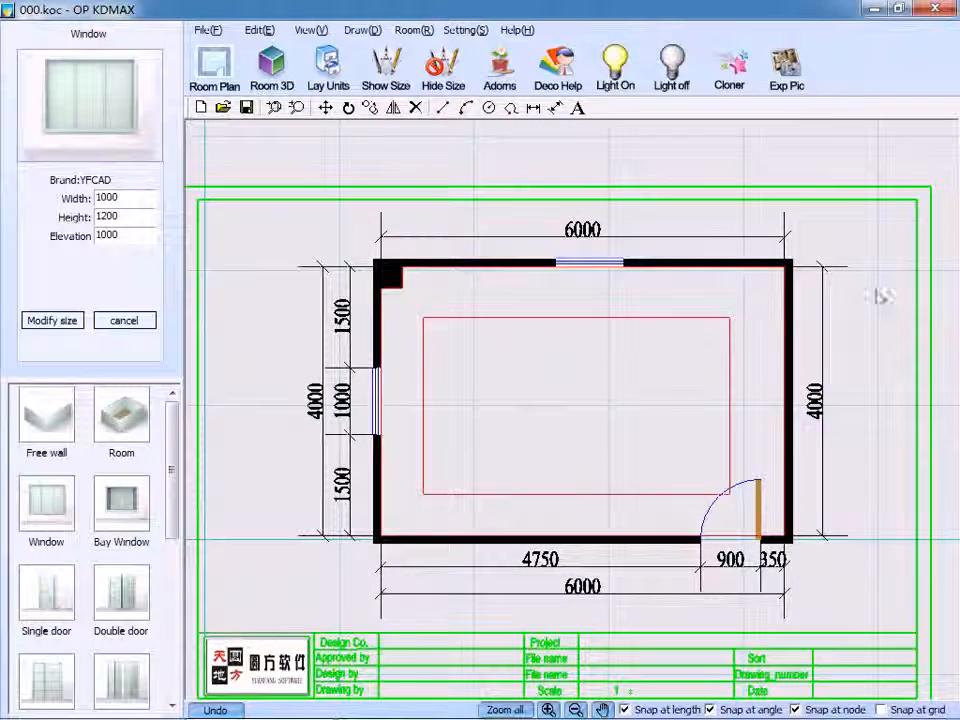
Bring up the Frame edit panel (Frame range, Explode) for the inserted title-block frame.
click(304, 30)
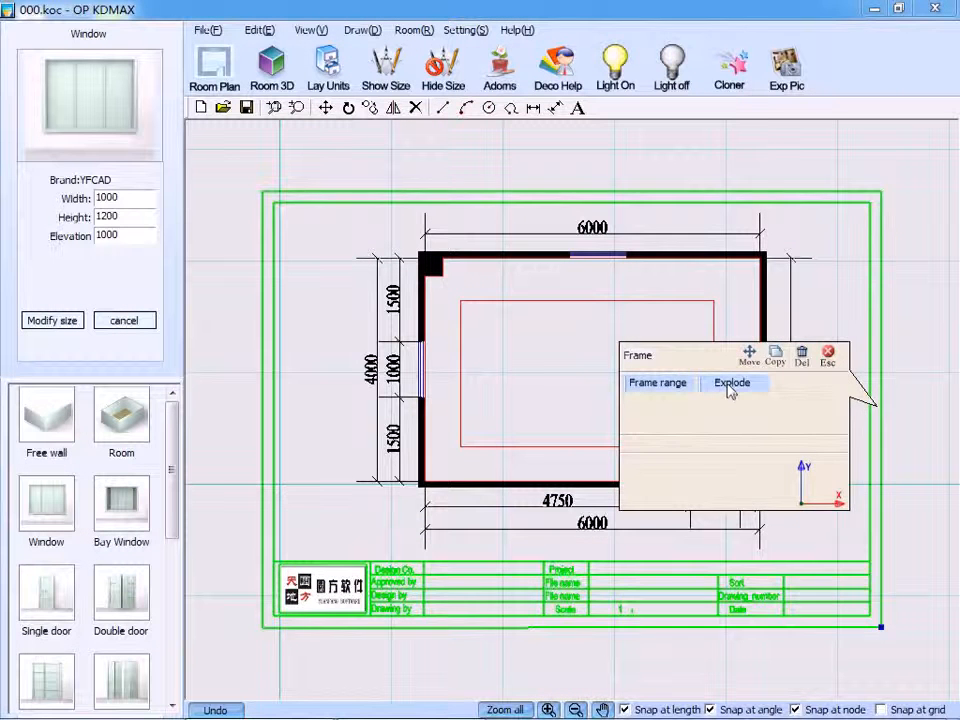
Swap the title block's logo image for logo.jpg.
click(732, 382)
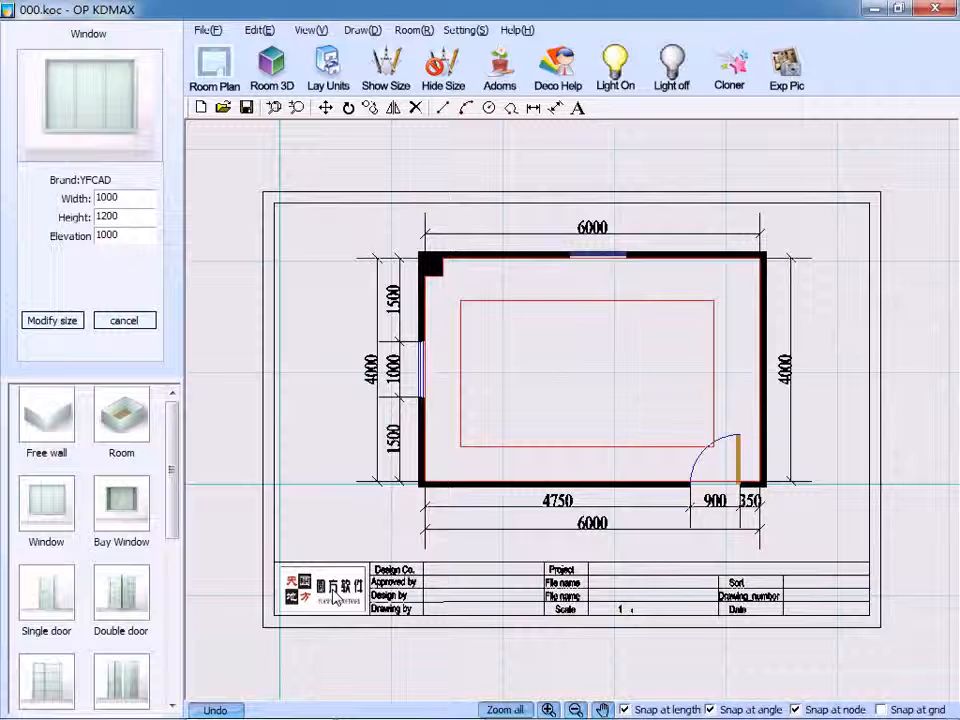
click(330, 590)
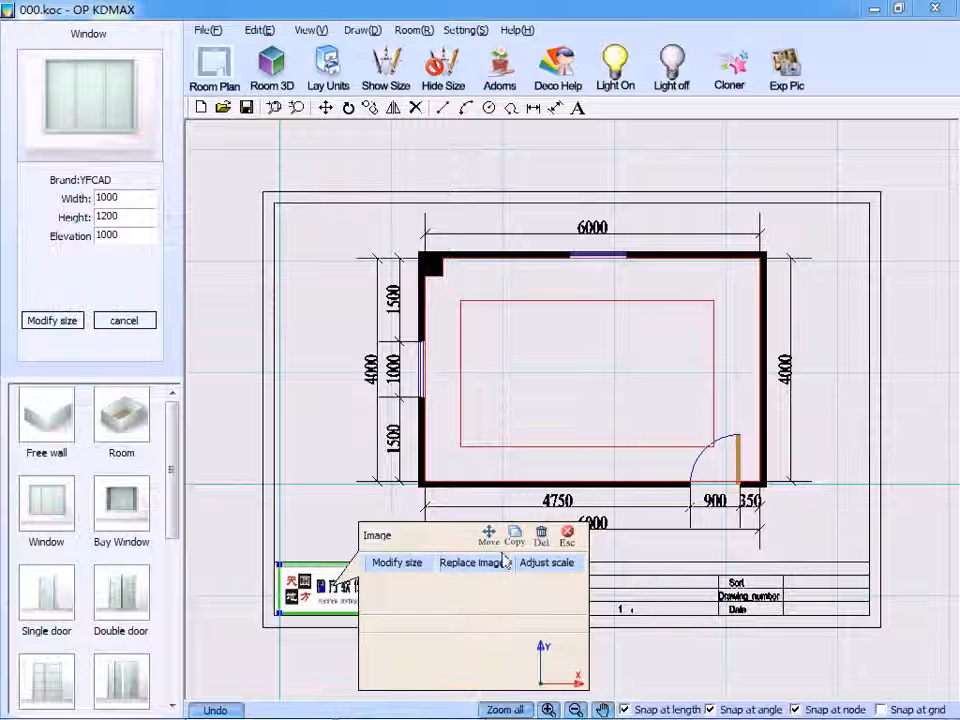
click(466, 564)
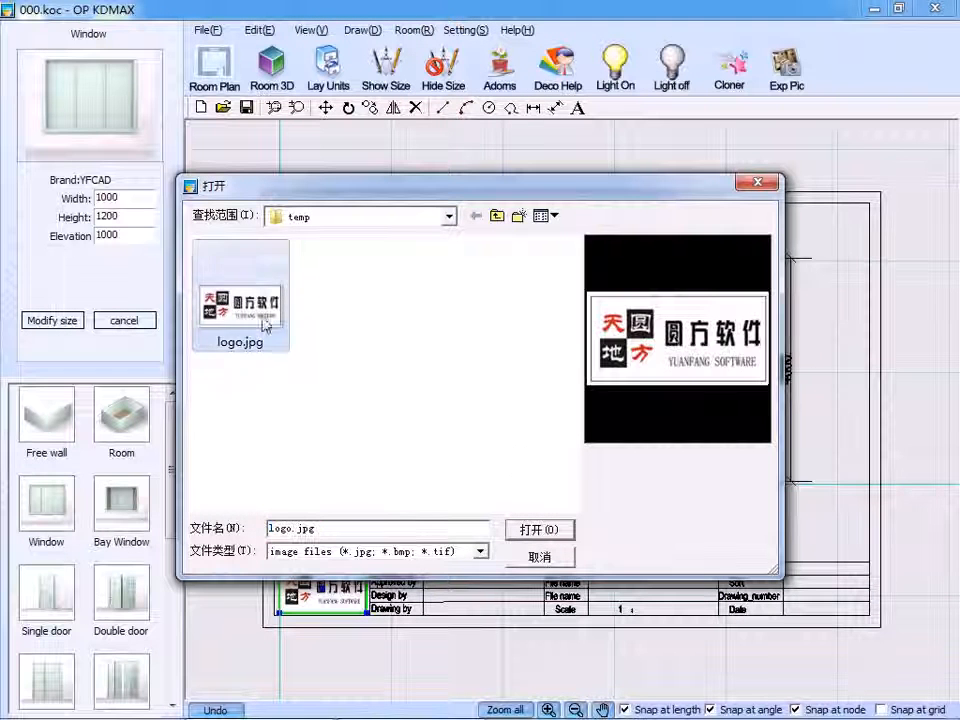
click(540, 528)
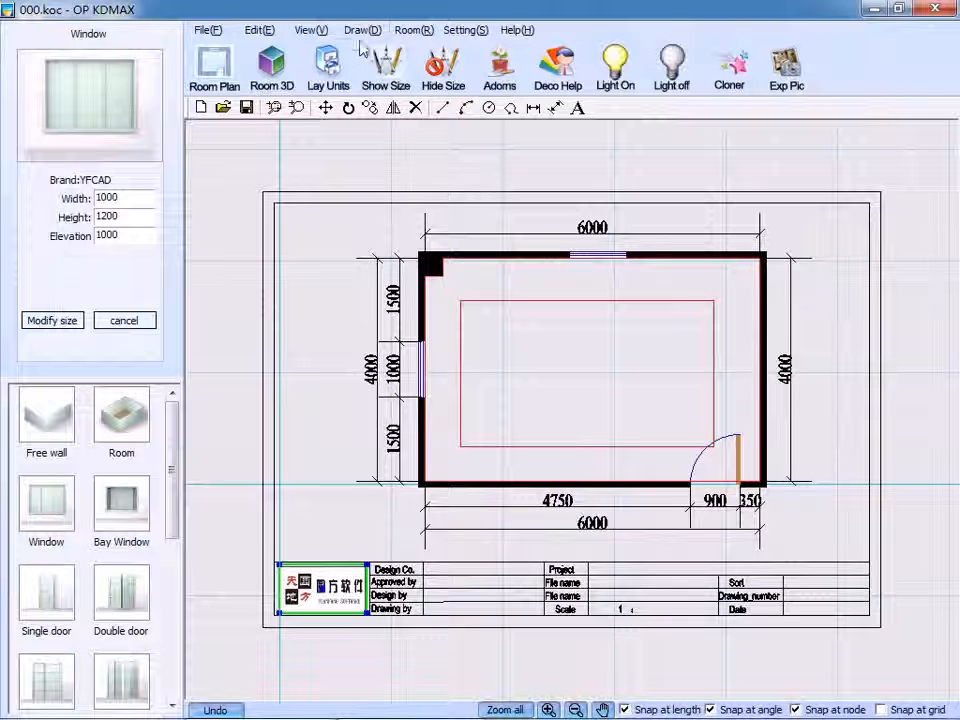
Add a text label 'place1' and position it below the plan's lower-left corner.
click(362, 30)
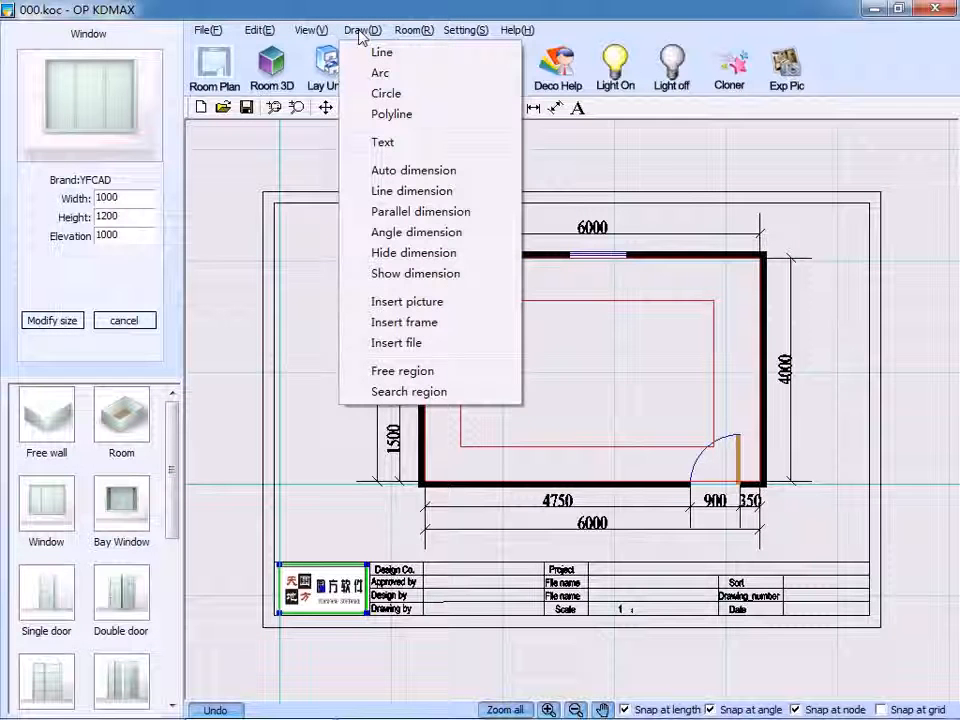
click(382, 142)
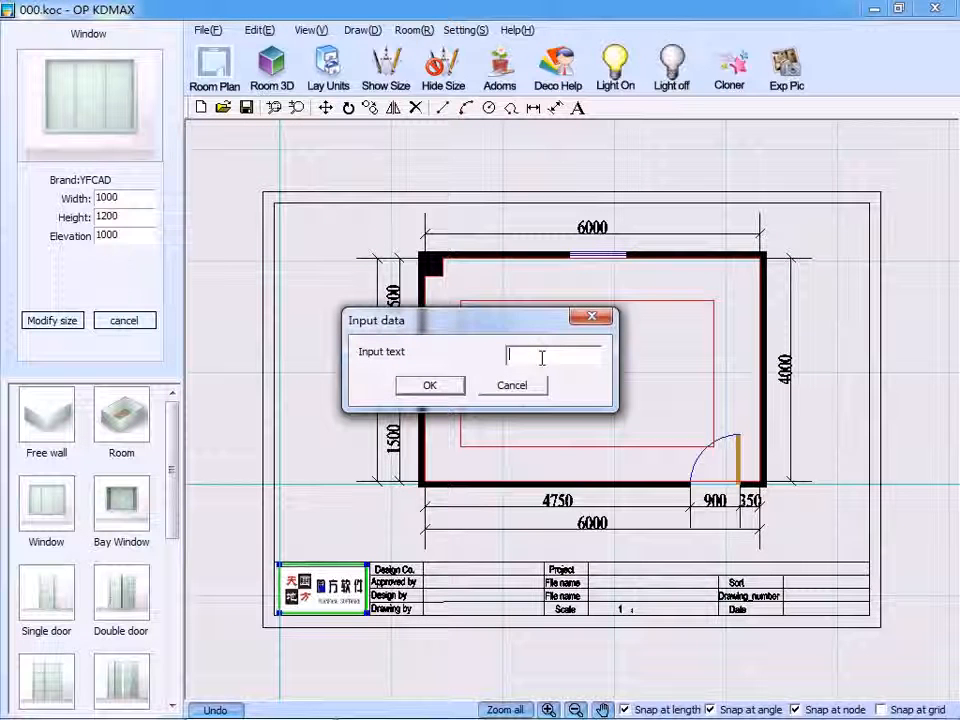
text(place1)
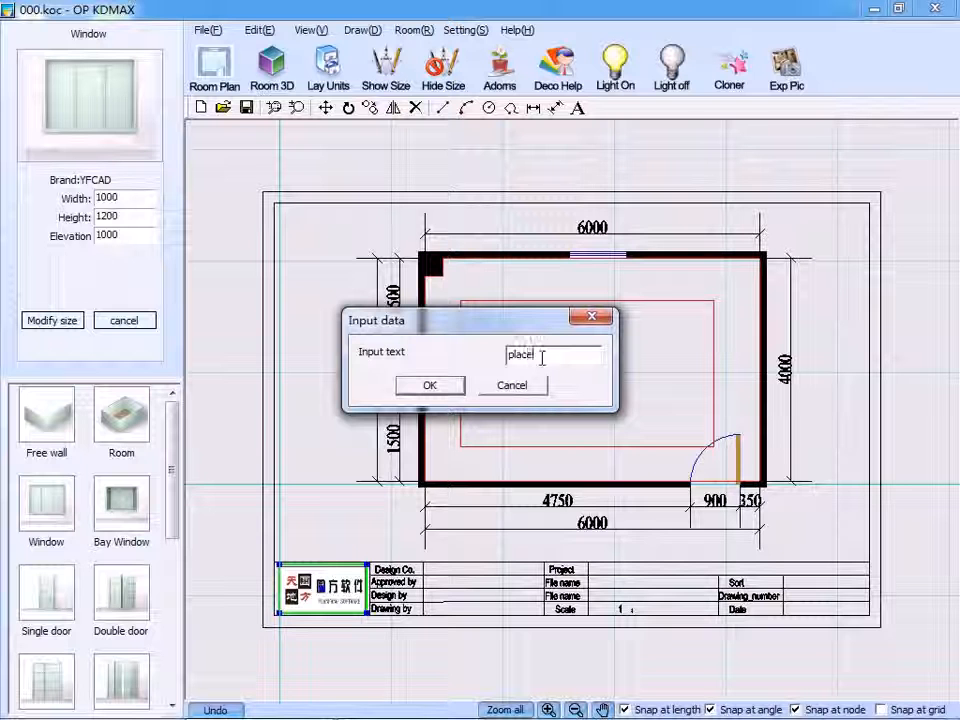
click(428, 384)
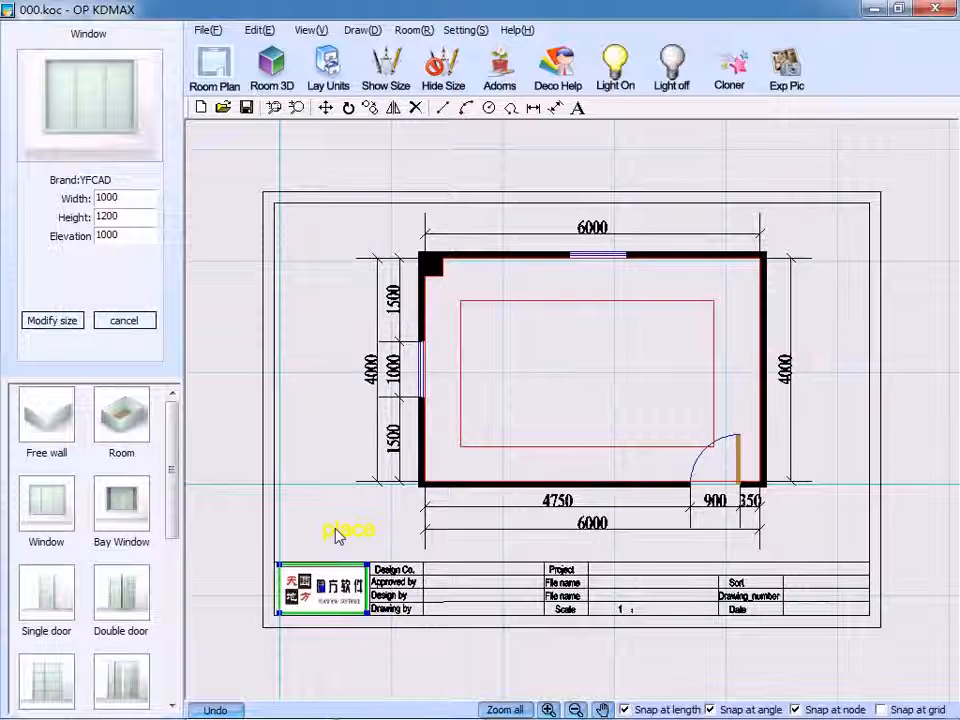
Recolour the place label black and set its font to Georgia.
click(348, 530)
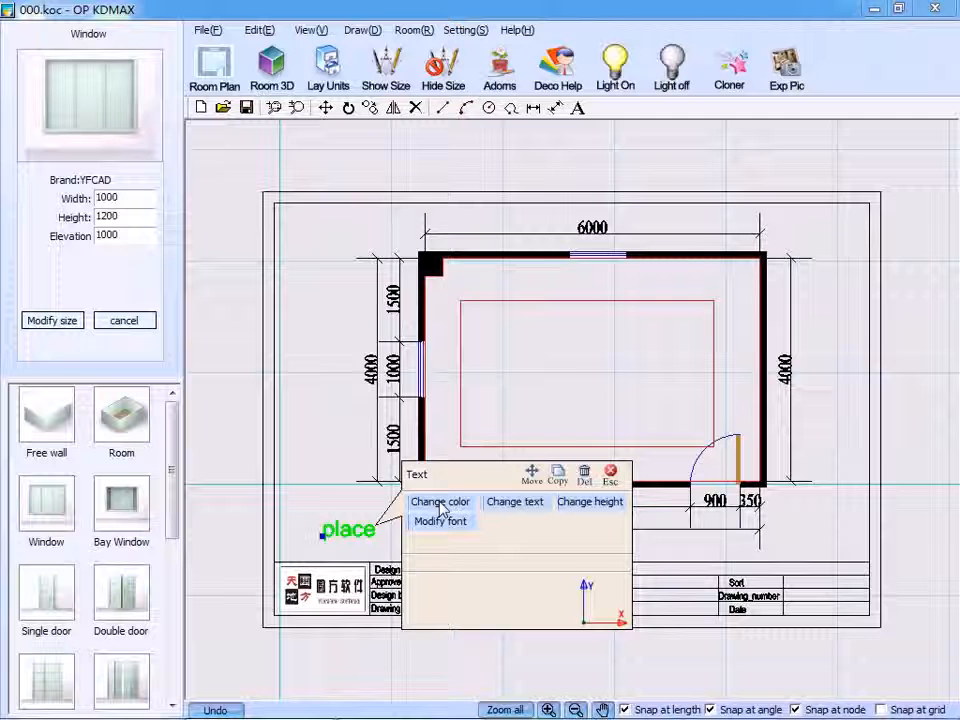
click(440, 502)
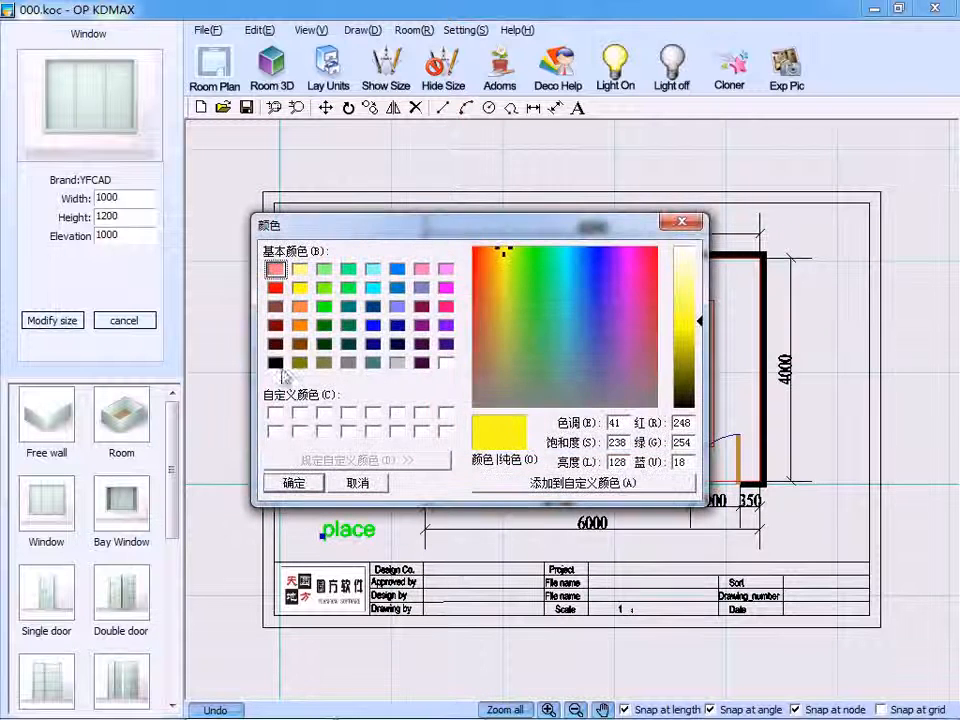
click(292, 482)
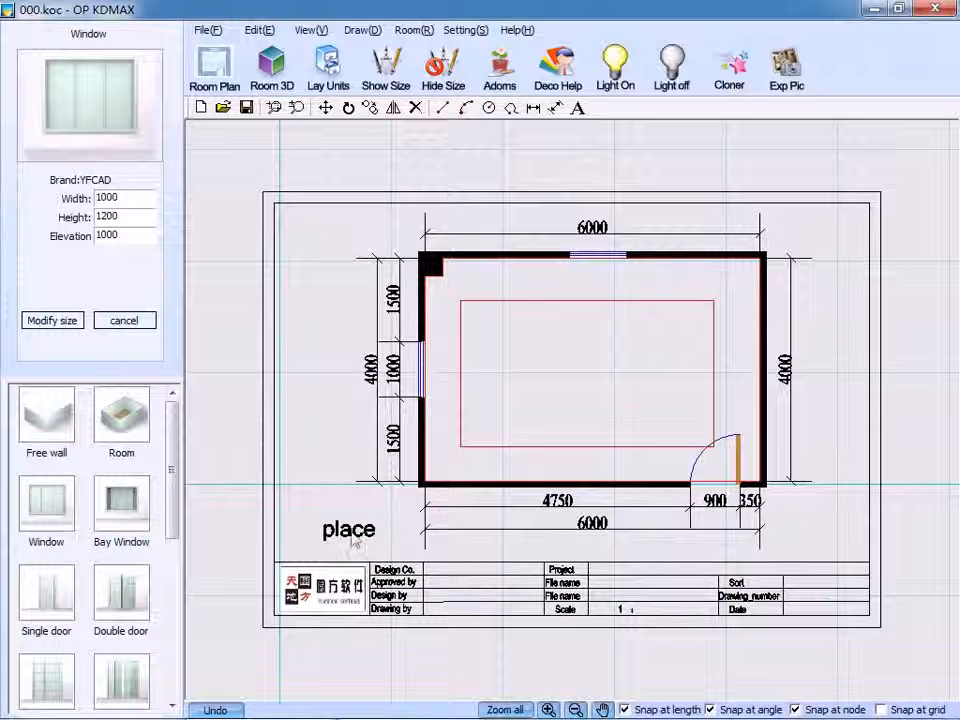
click(348, 530)
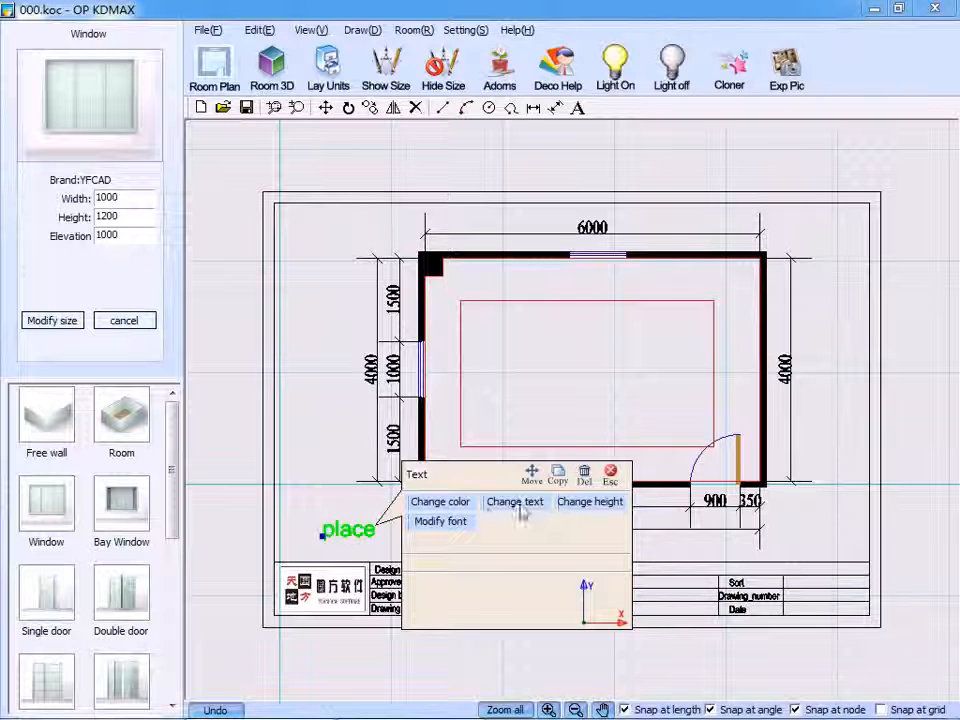
click(440, 520)
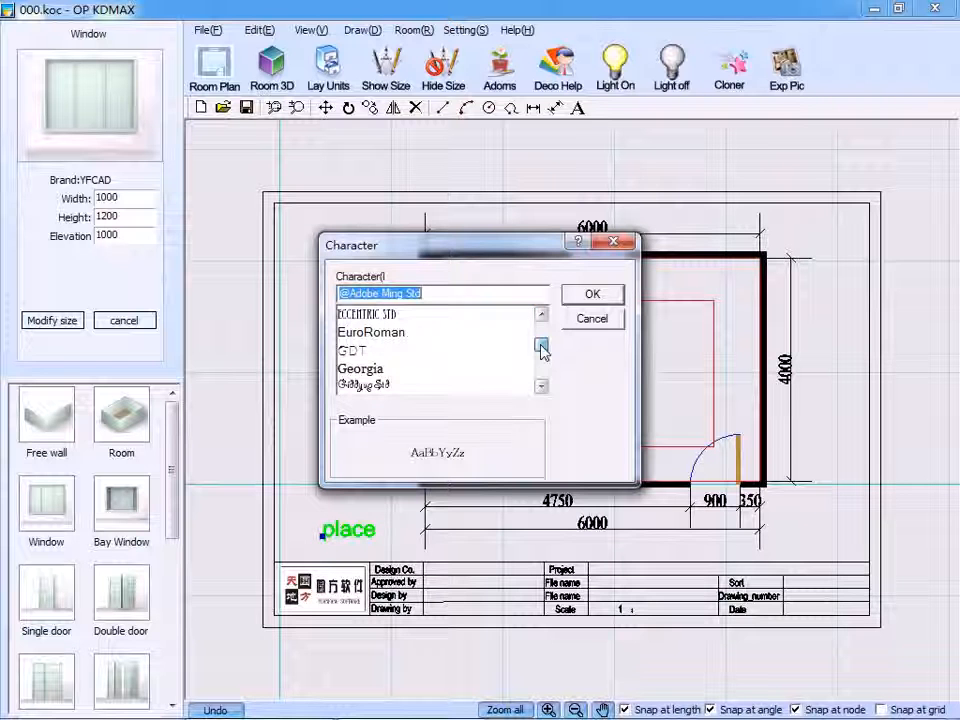
click(360, 368)
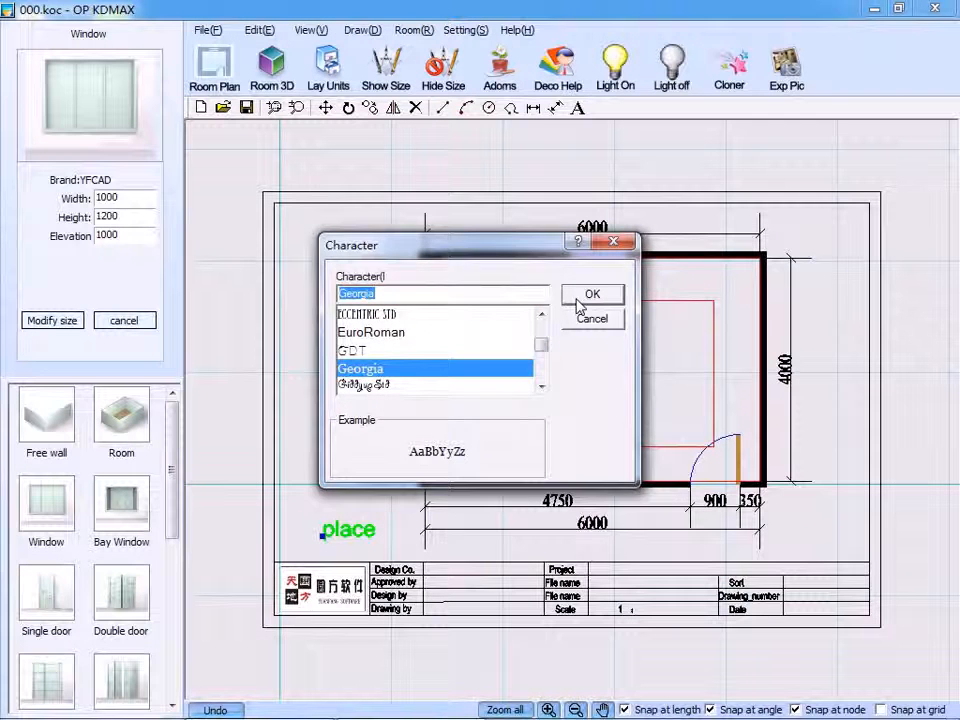
click(592, 294)
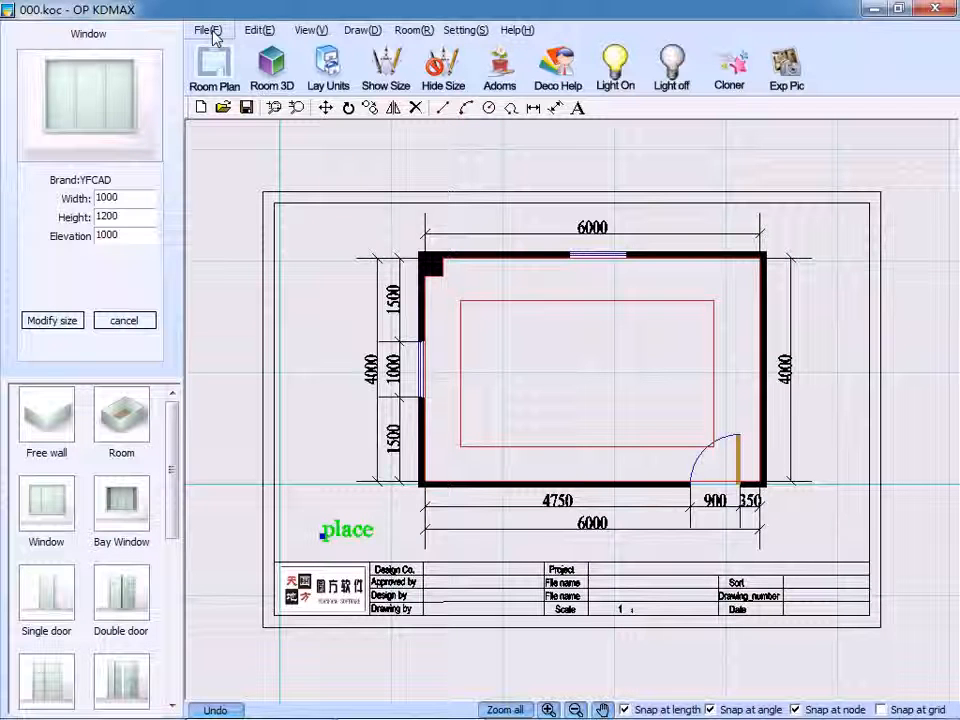
Export the framed plan as a landscape A4 JPEG and view the resulting 000.jpg.
click(202, 30)
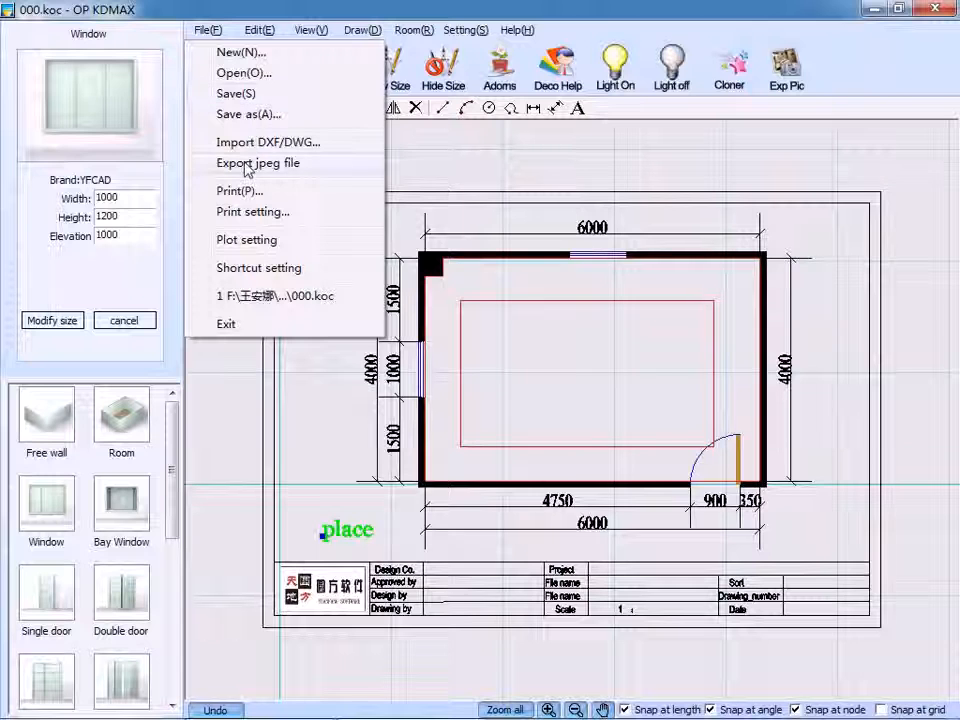
click(256, 162)
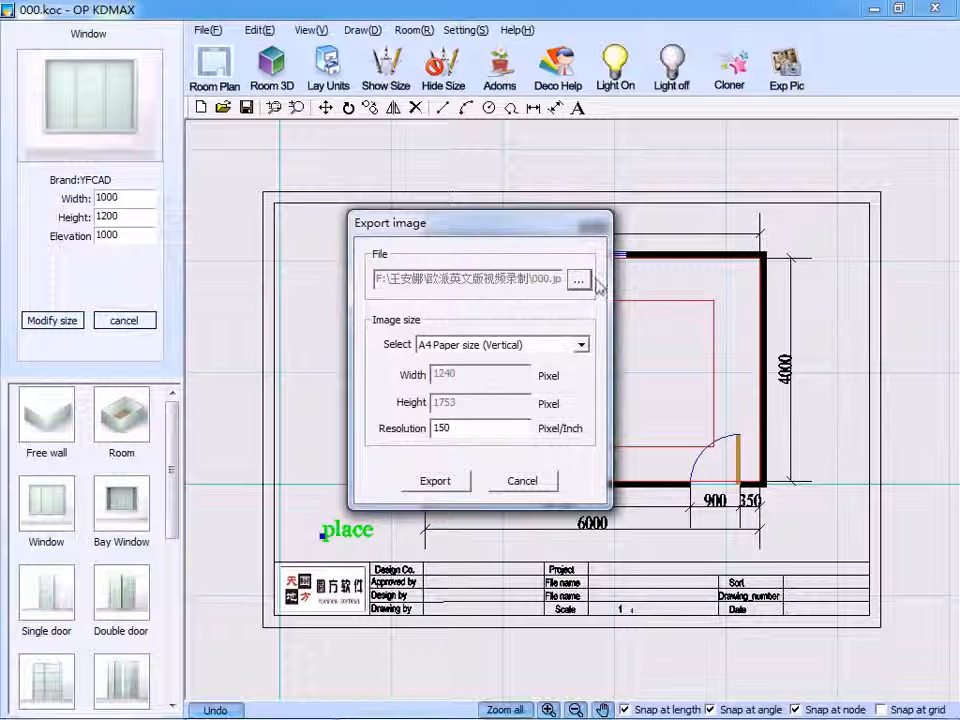
click(578, 280)
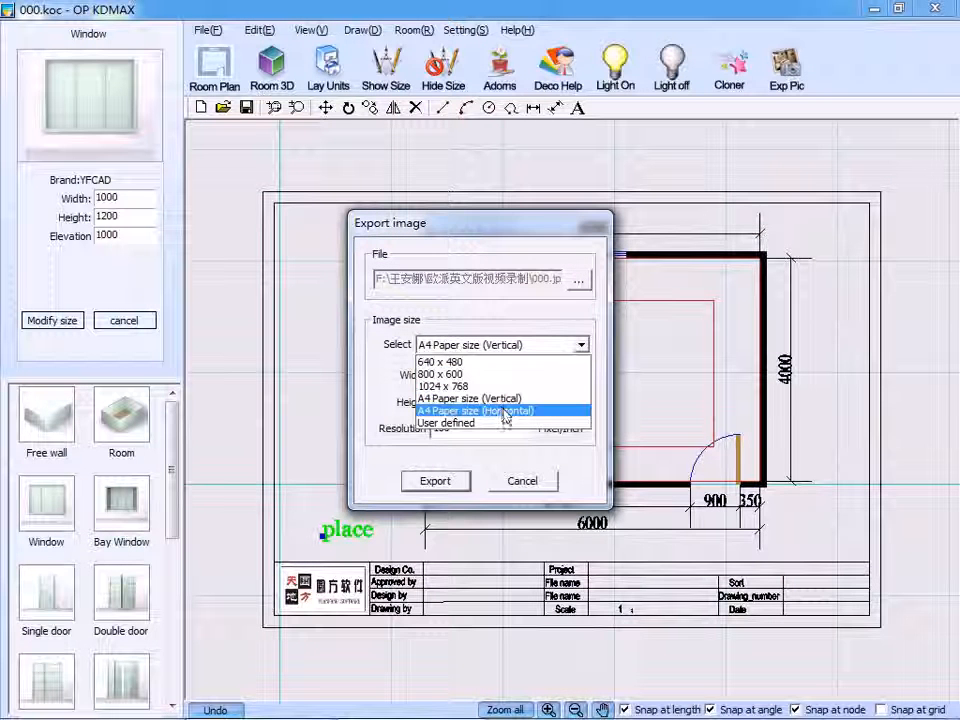
click(500, 410)
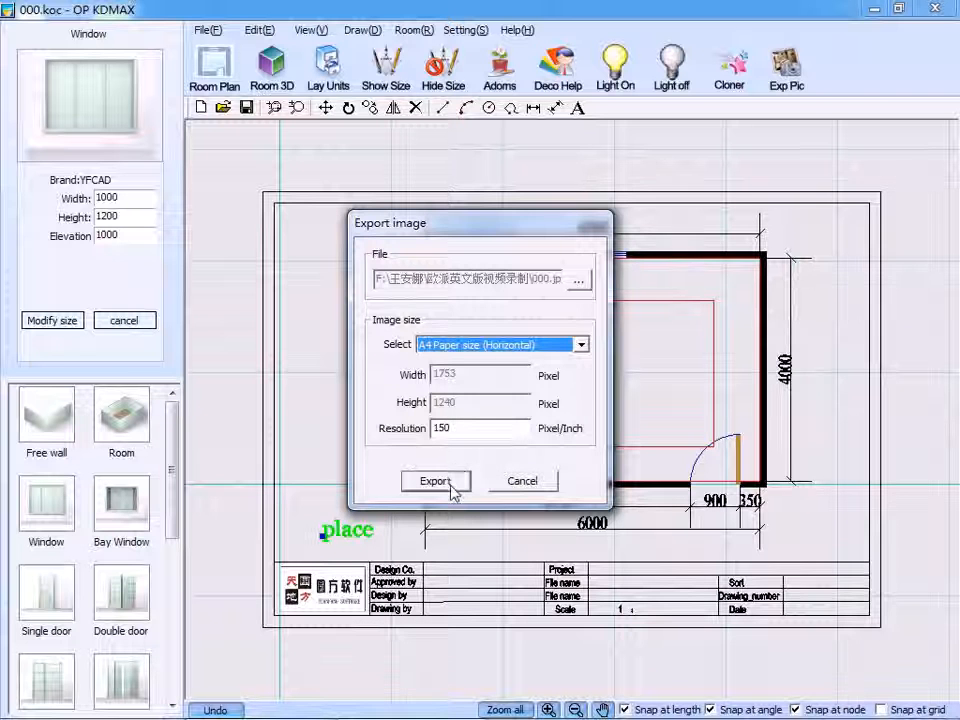
click(434, 480)
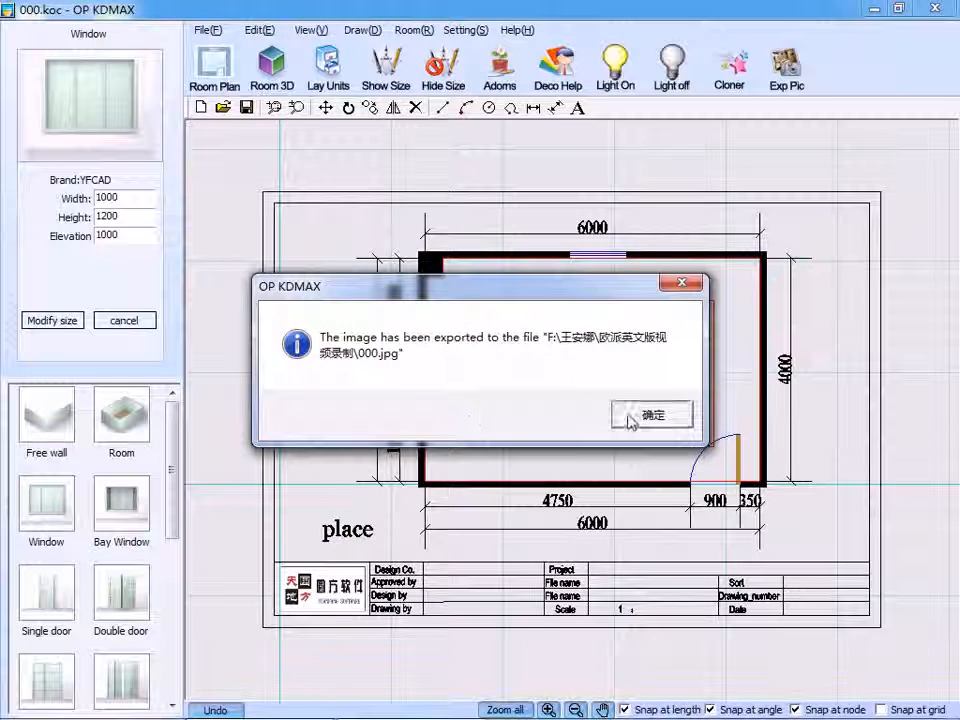
click(652, 414)
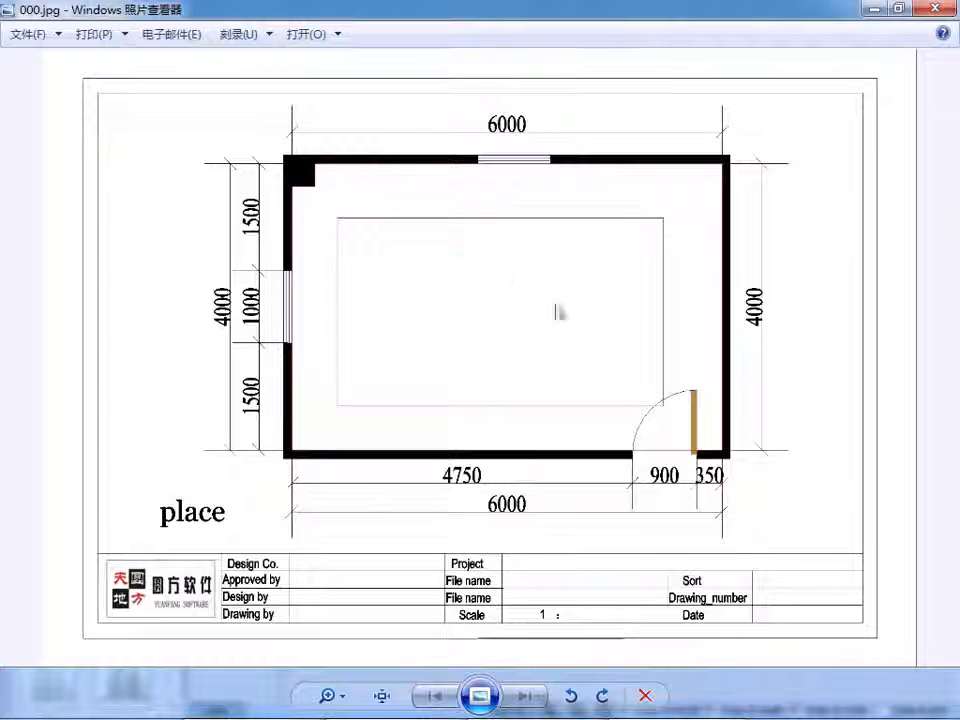